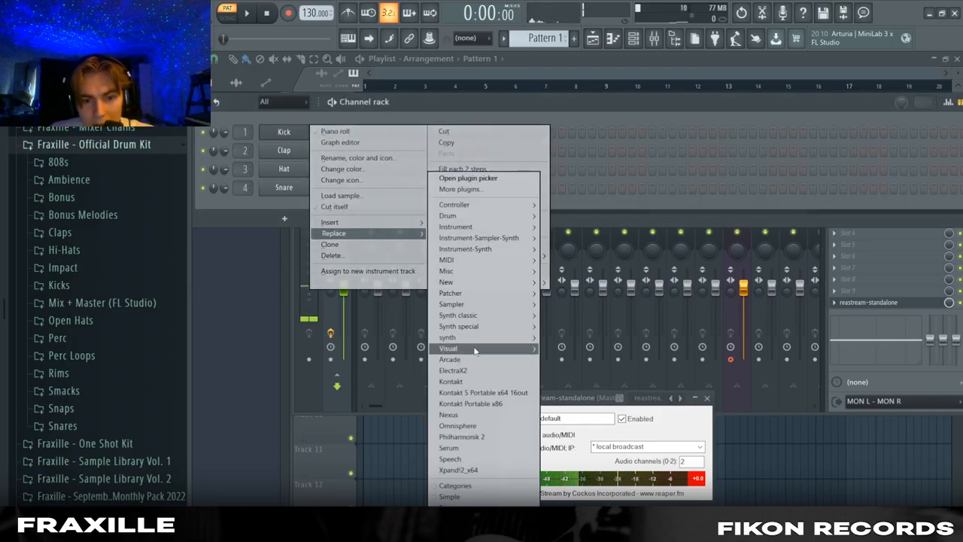
Step: Replace the channel with Kontakt, draw the chord notes and load the CHROMED SYNTHS - FIKON preset
click(451, 381)
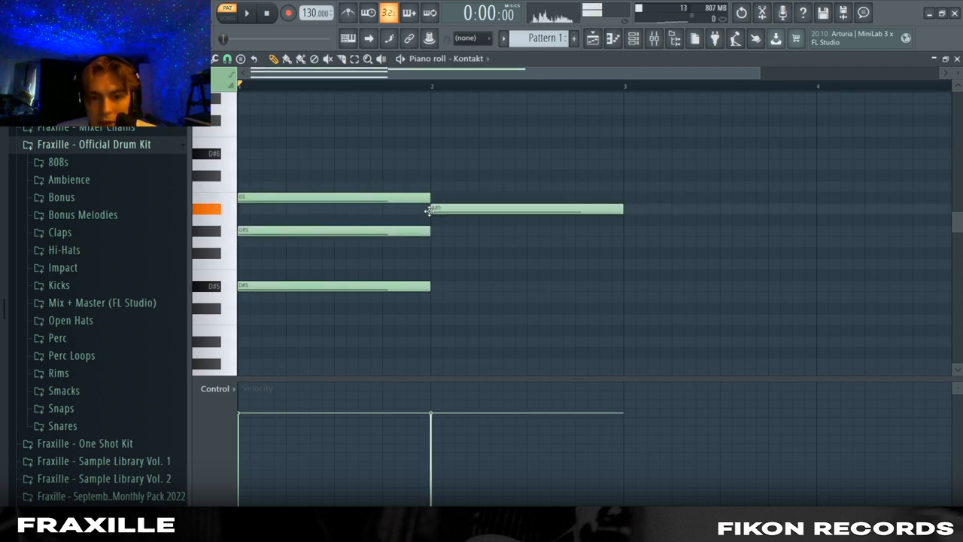
click(247, 12)
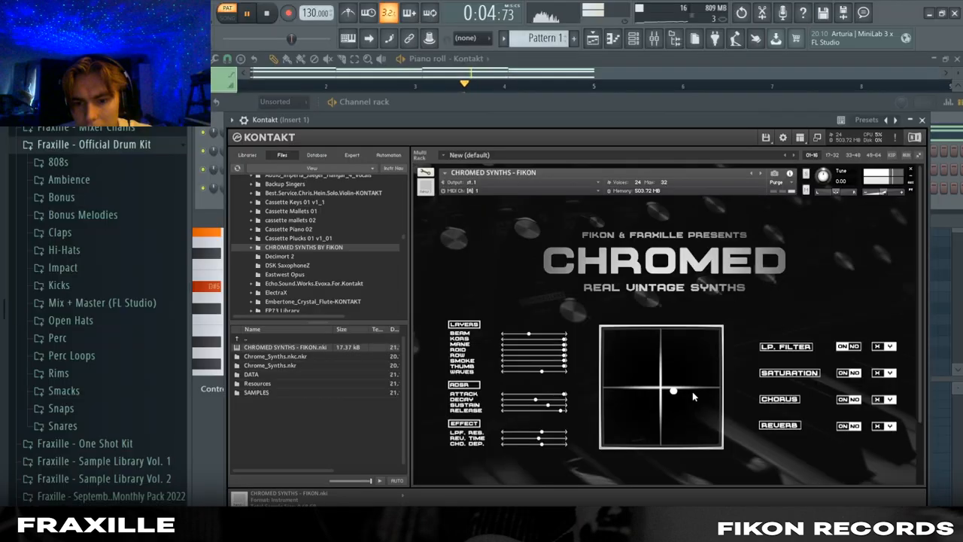
click(246, 12)
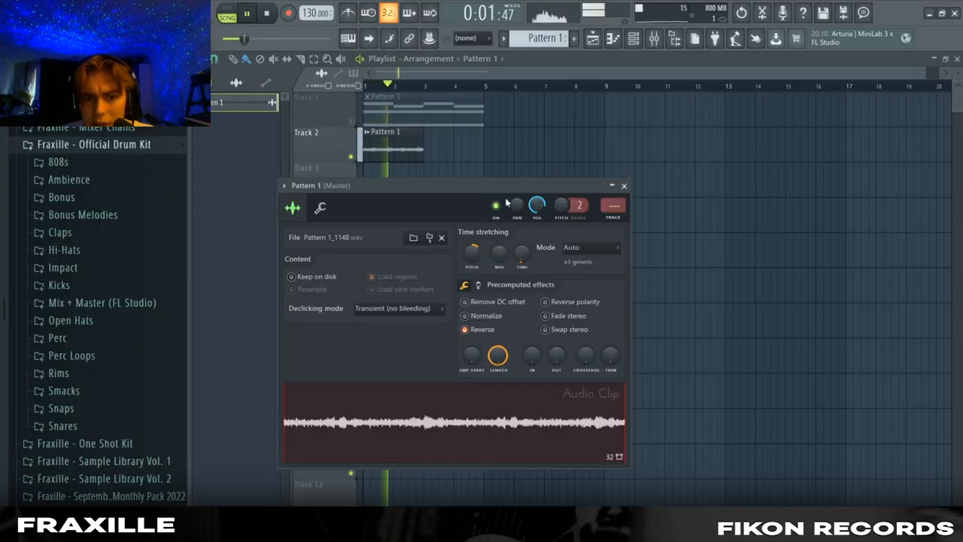
Step: Tick Reverse on the rendered melody clip and widen its stereo image with Ozone 9 Imager
click(623, 185)
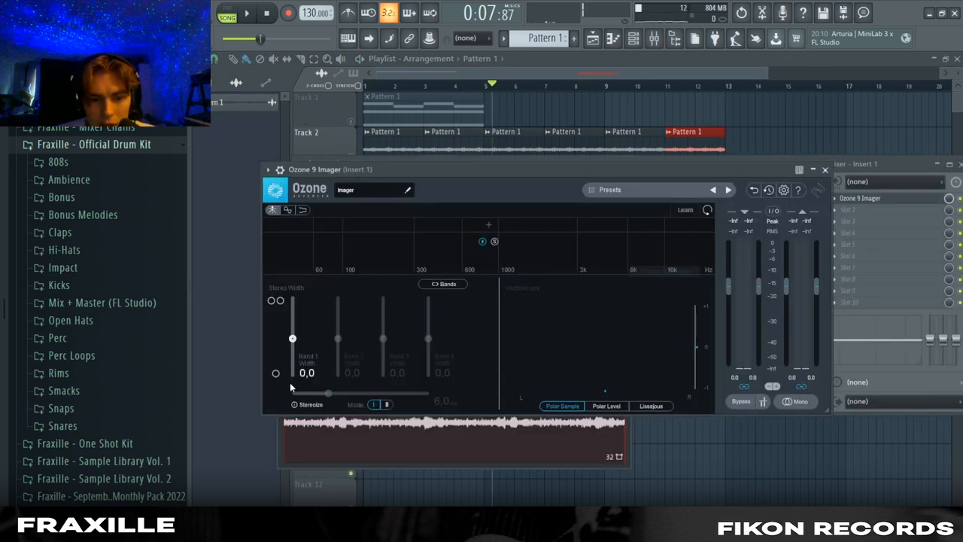
drag(292, 339, 292, 319)
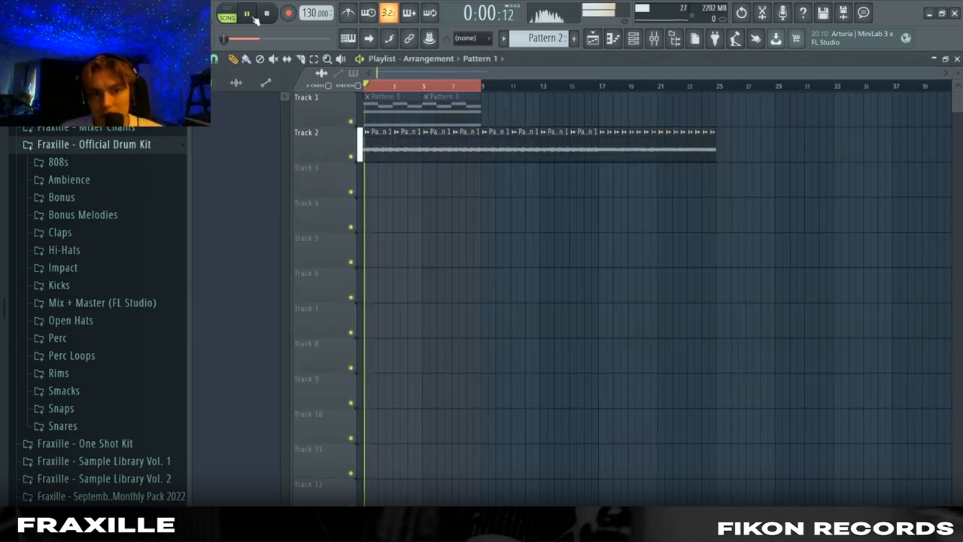
Step: Bring up the second Kontakt instance and browse the Chromed Synths library for its patch
click(247, 12)
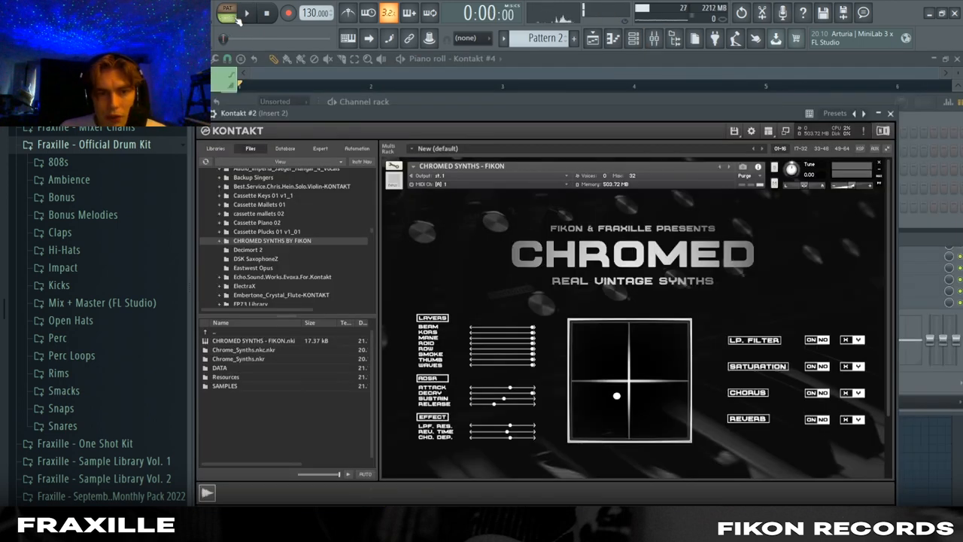
click(247, 13)
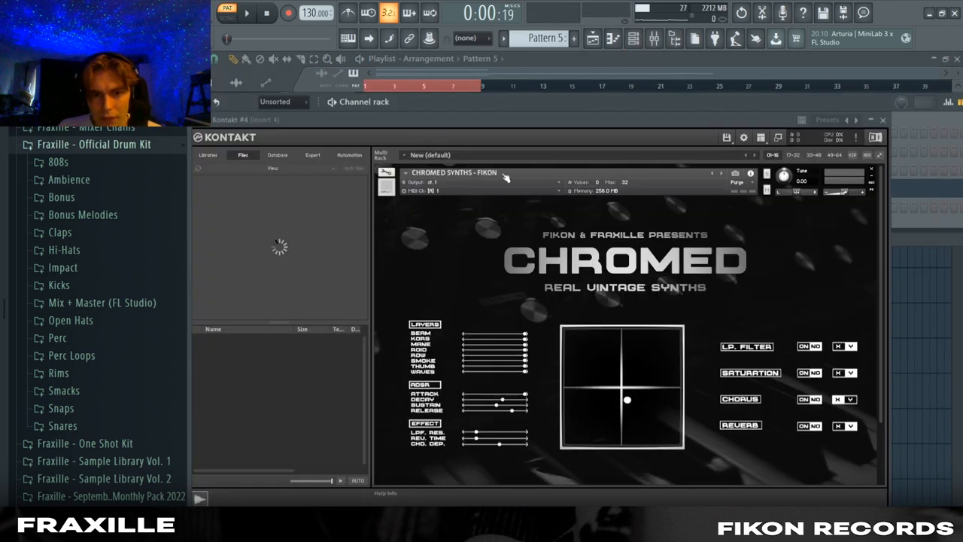
mouse_move(515, 187)
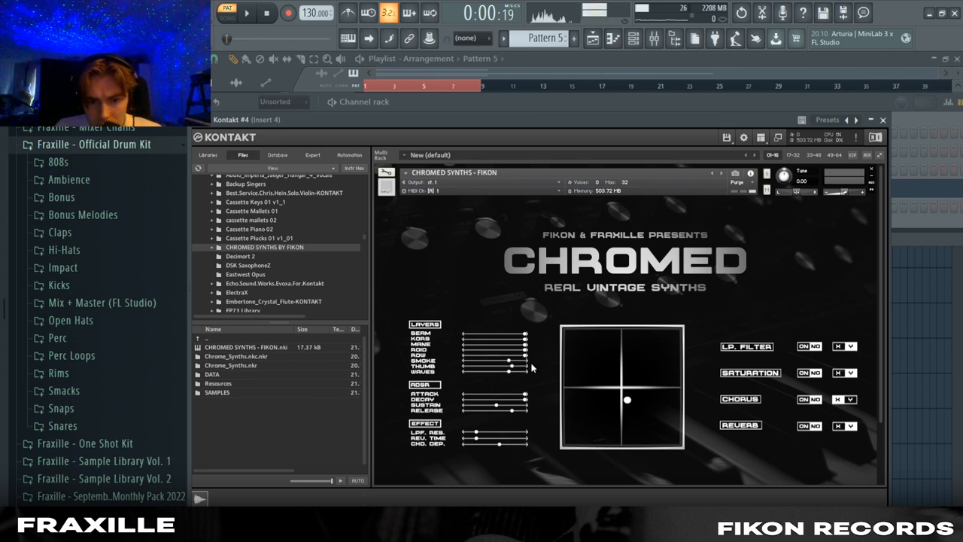
mouse_move(537, 355)
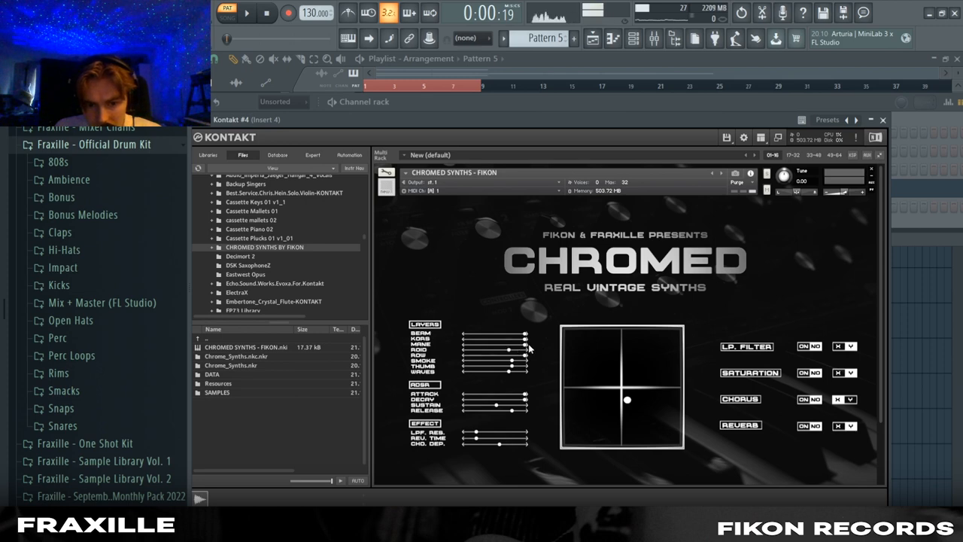
mouse_move(623, 446)
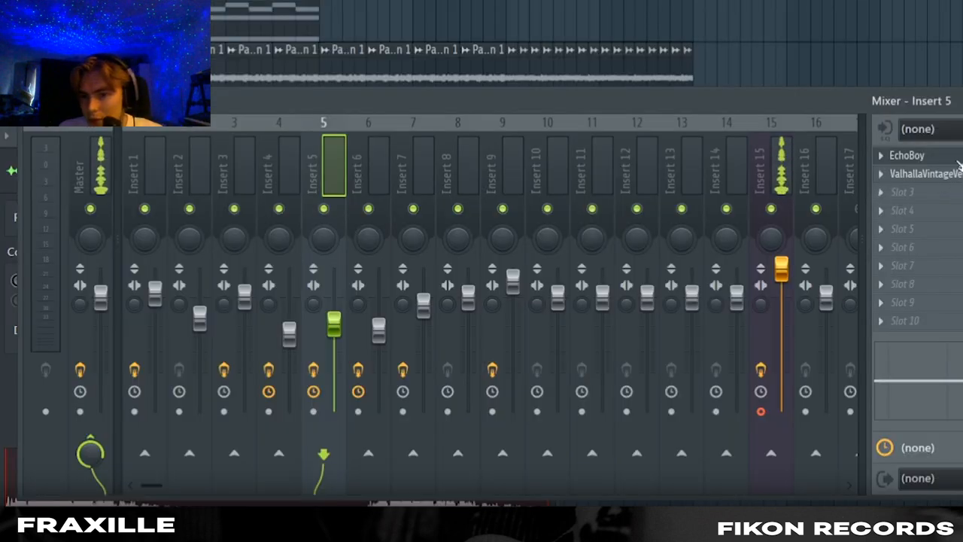
click(906, 155)
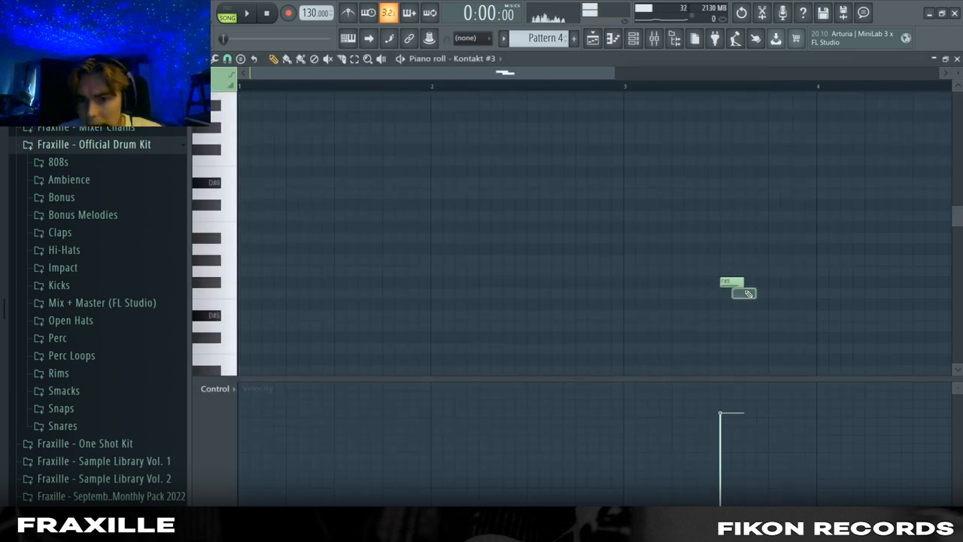
Step: Place notes in the new drum/bass pattern and Quick render Track 8's patterns as an audio clip
click(247, 12)
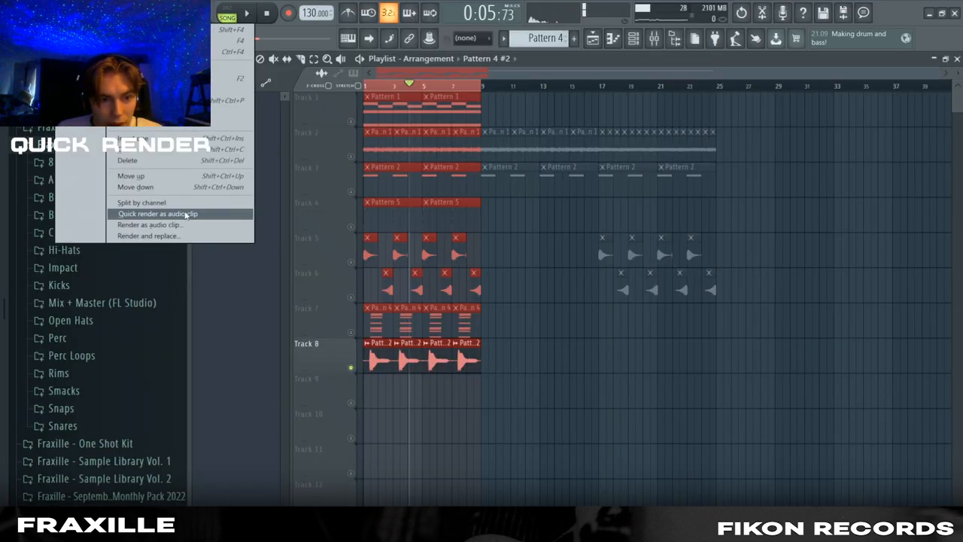
click(159, 213)
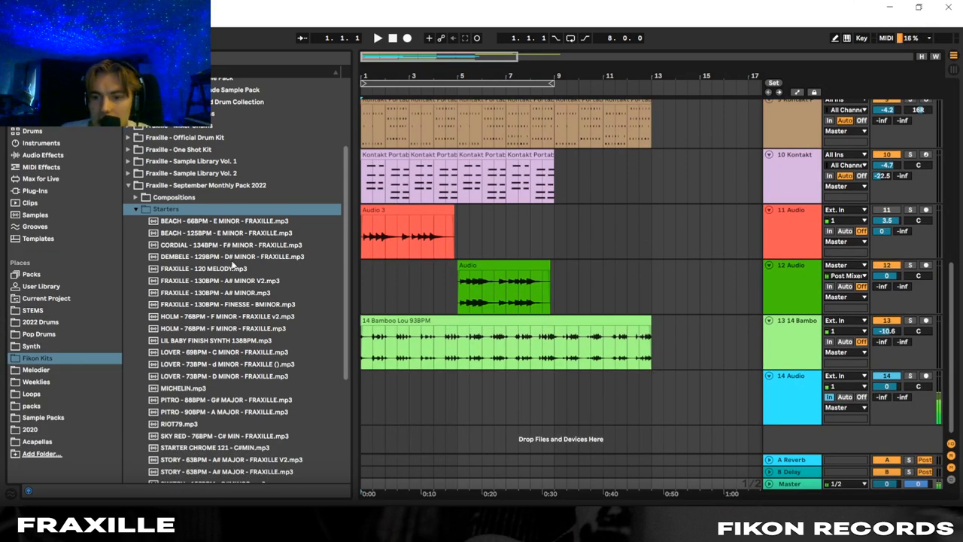
Step: Browse the Starters melody samples for clips to drag into the arrangement
click(204, 268)
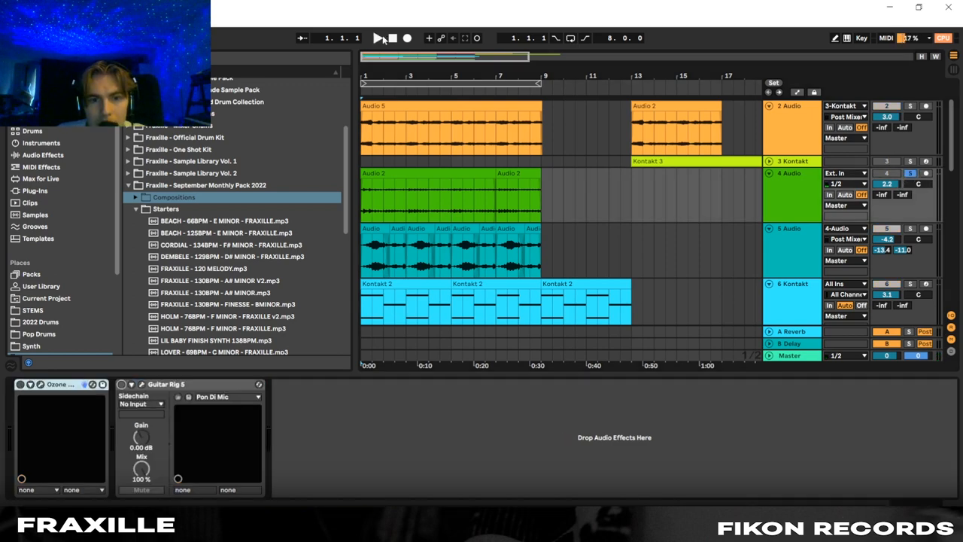
click(379, 38)
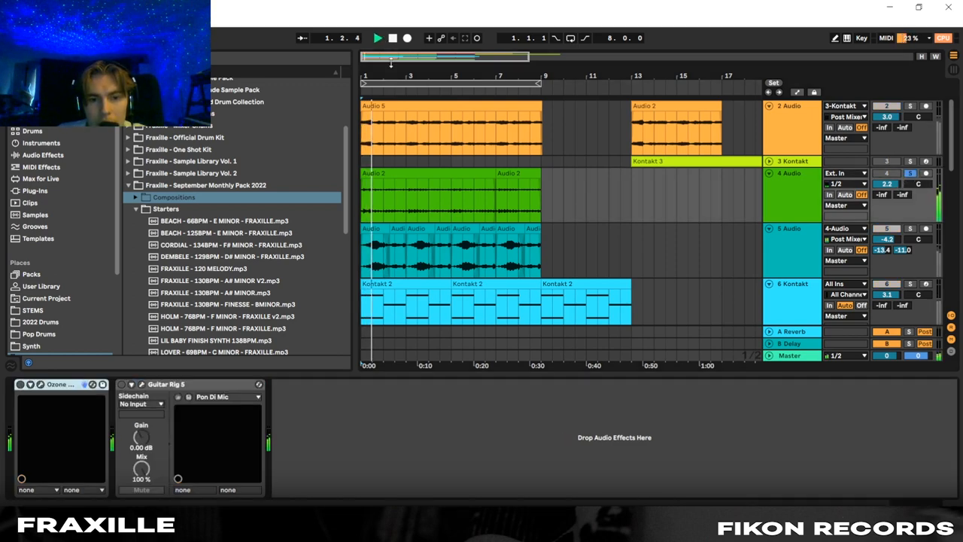
click(391, 37)
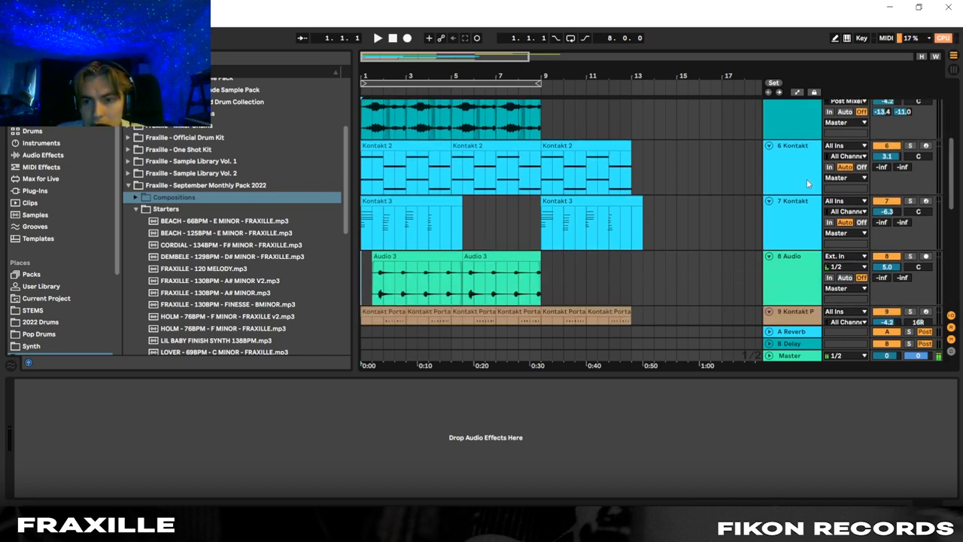
click(792, 166)
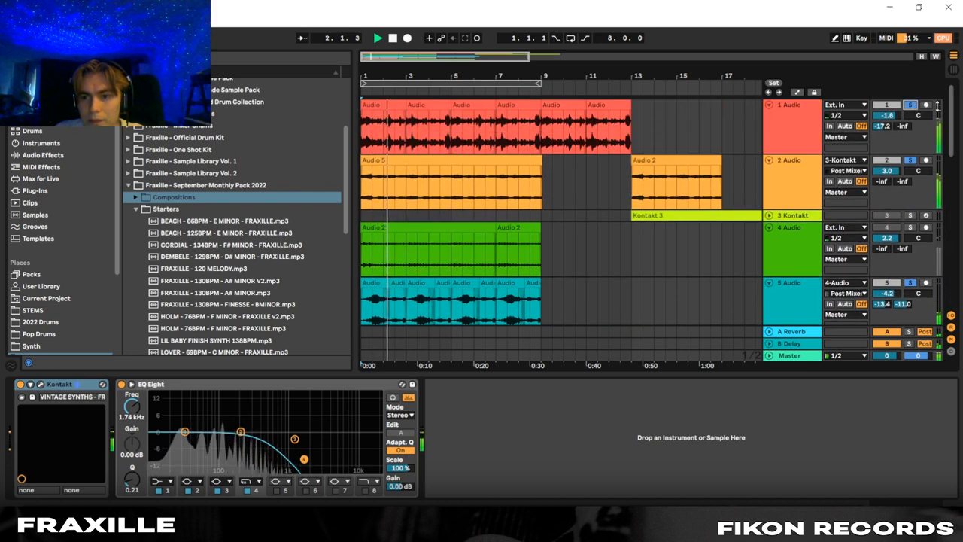
scroll(down, 3)
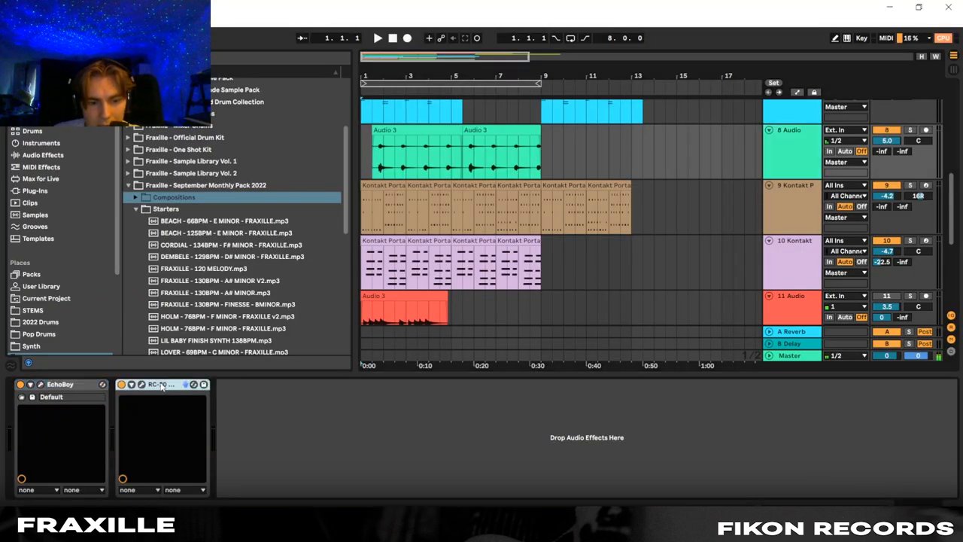
scroll(down, 3)
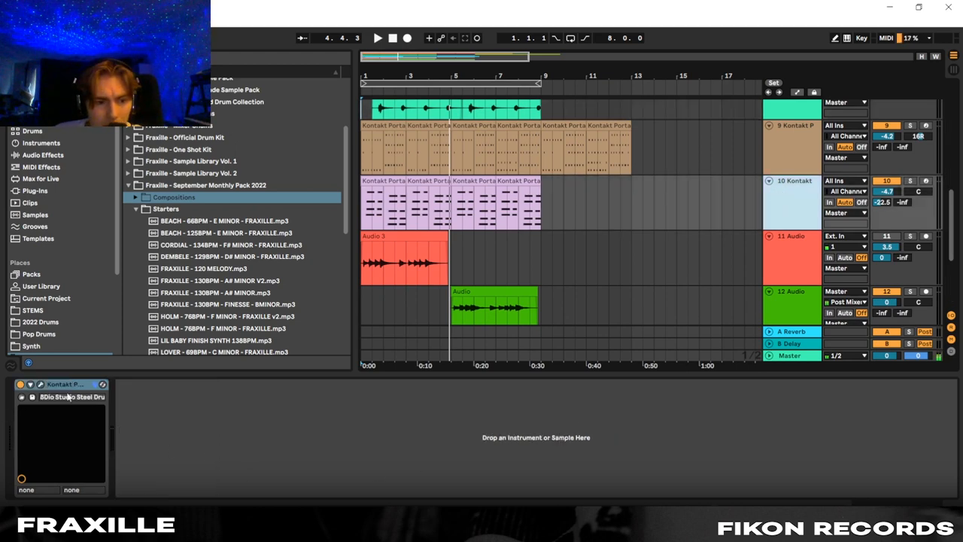
click(378, 37)
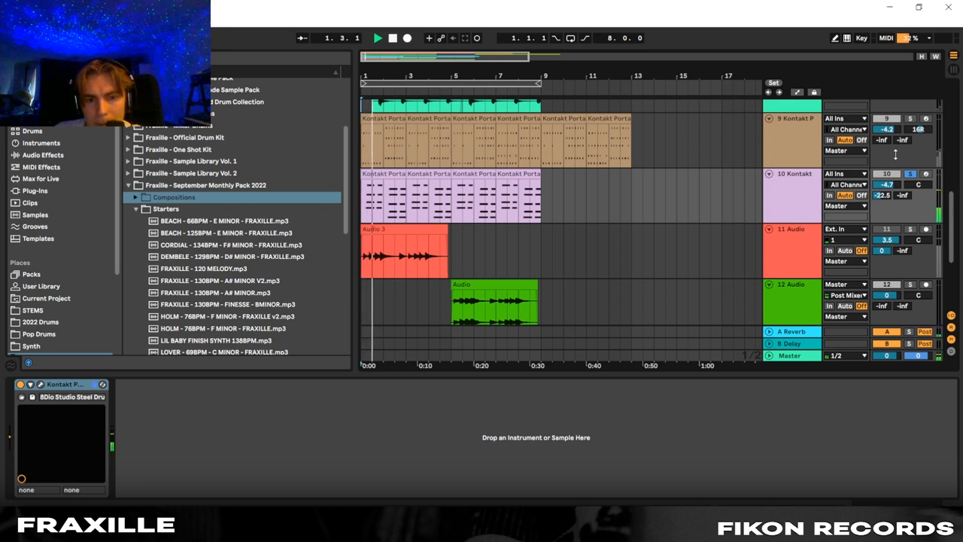
click(377, 38)
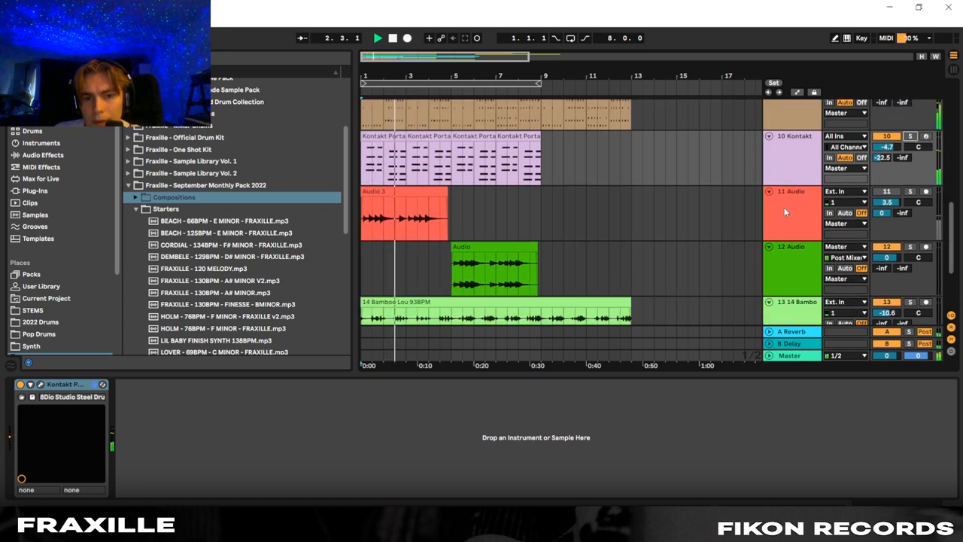
click(392, 38)
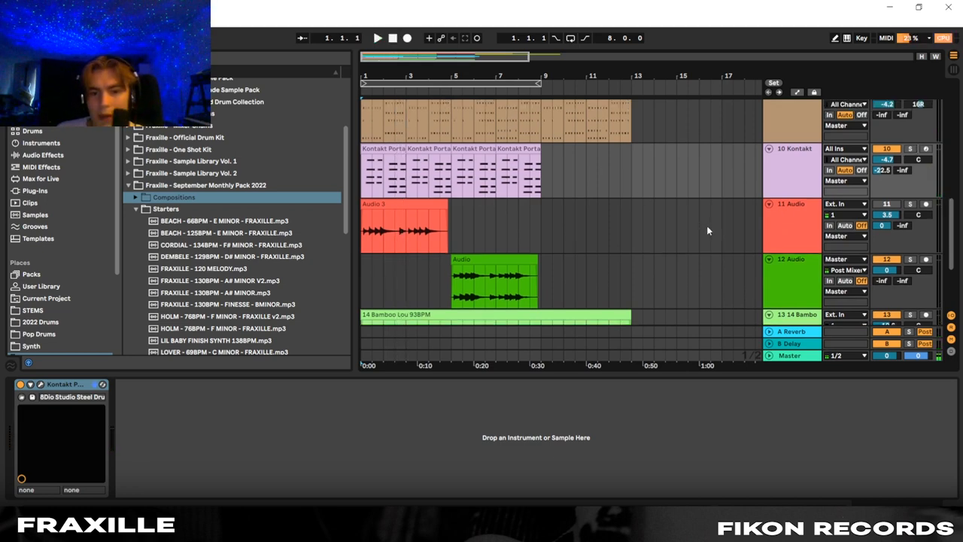
scroll(down, 3)
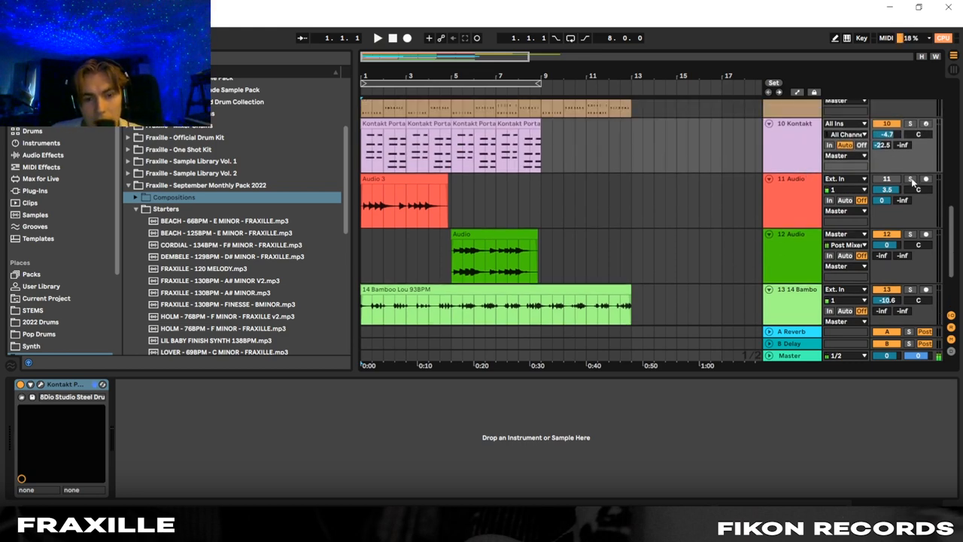
click(378, 38)
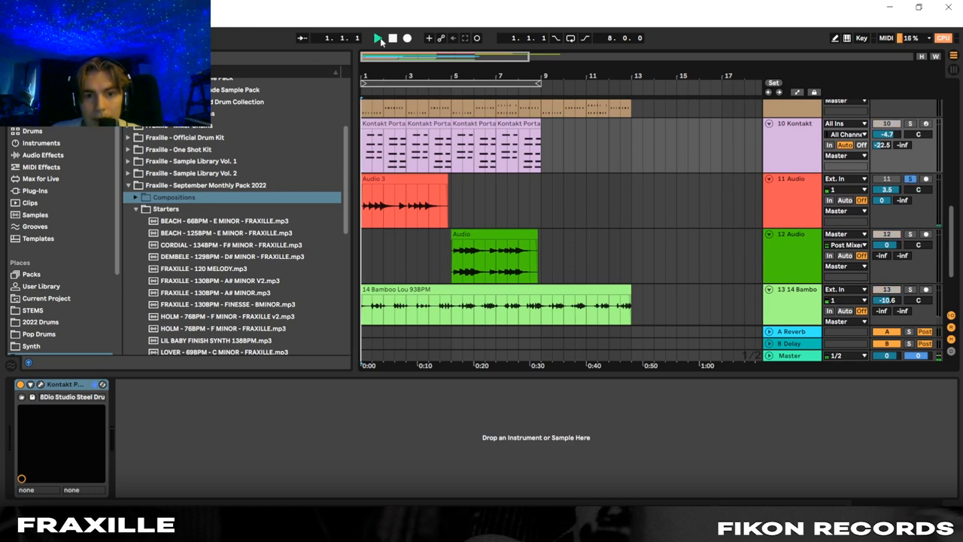
click(379, 37)
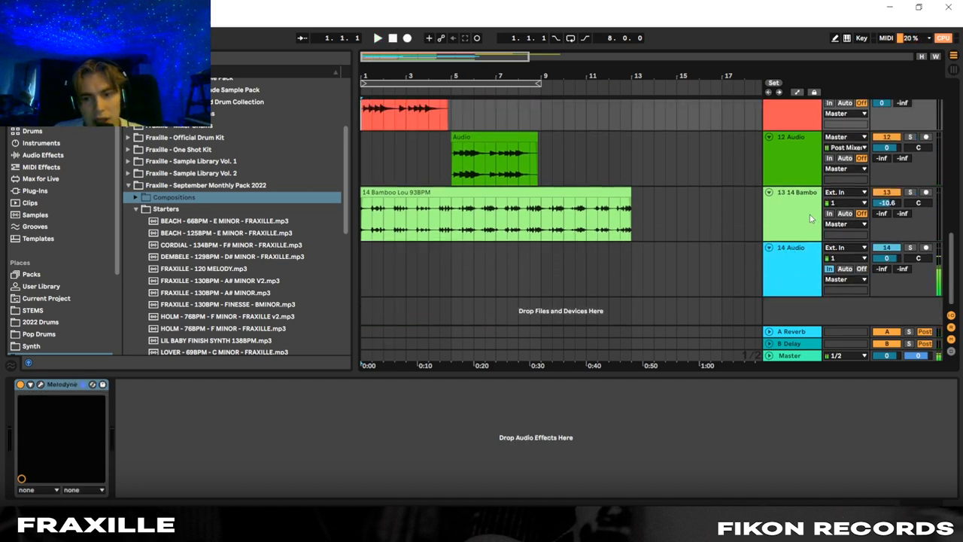
Step: Show the Bamboo loop track's effects, then switch windows to FL Studio's Playlist
click(496, 213)
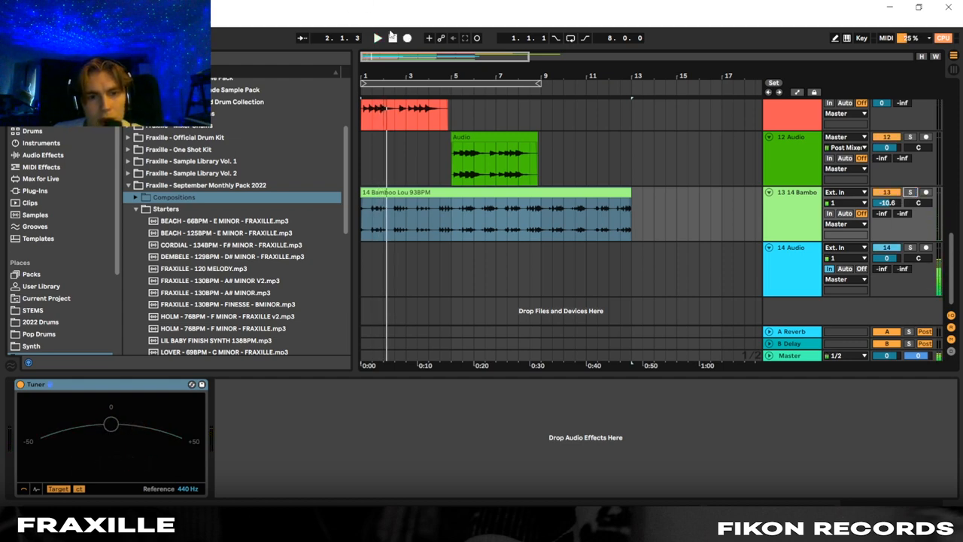
click(393, 38)
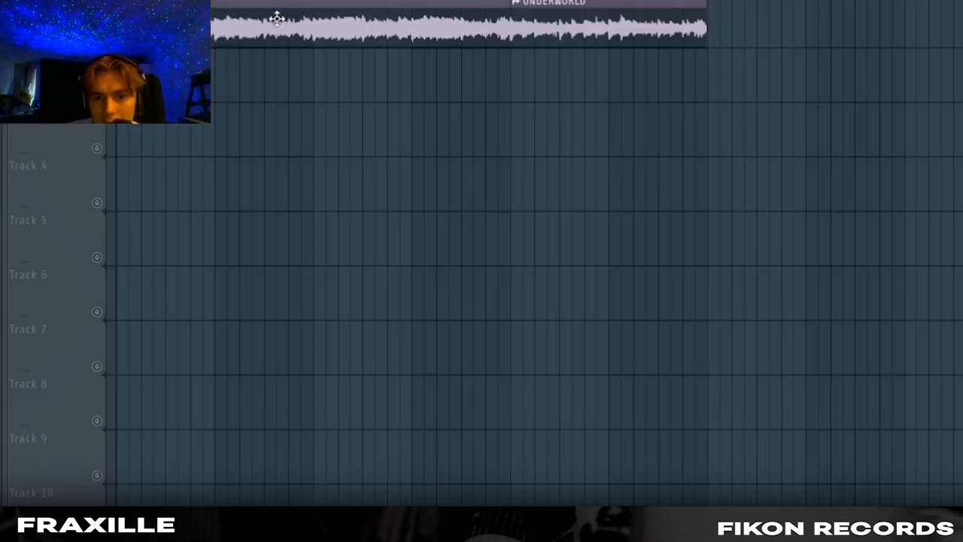
Step: Inspect Insert 1's chain of HalfTime between two parametric EQs, then return to the Playlist
double_click(459, 27)
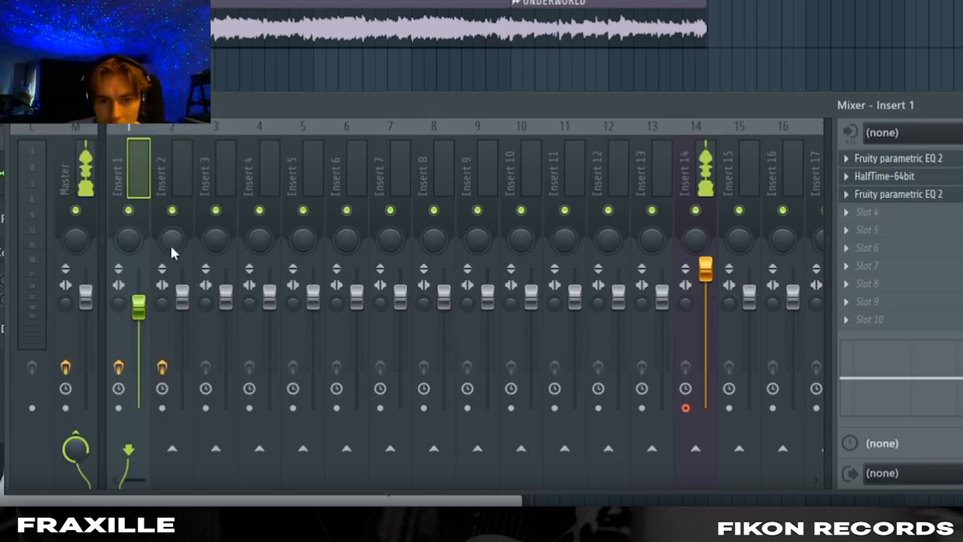
click(899, 158)
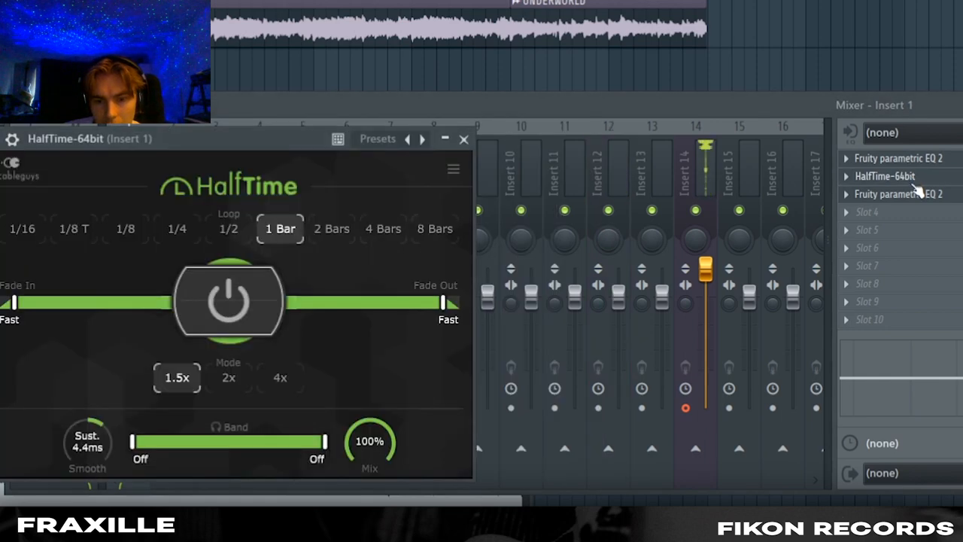
click(464, 139)
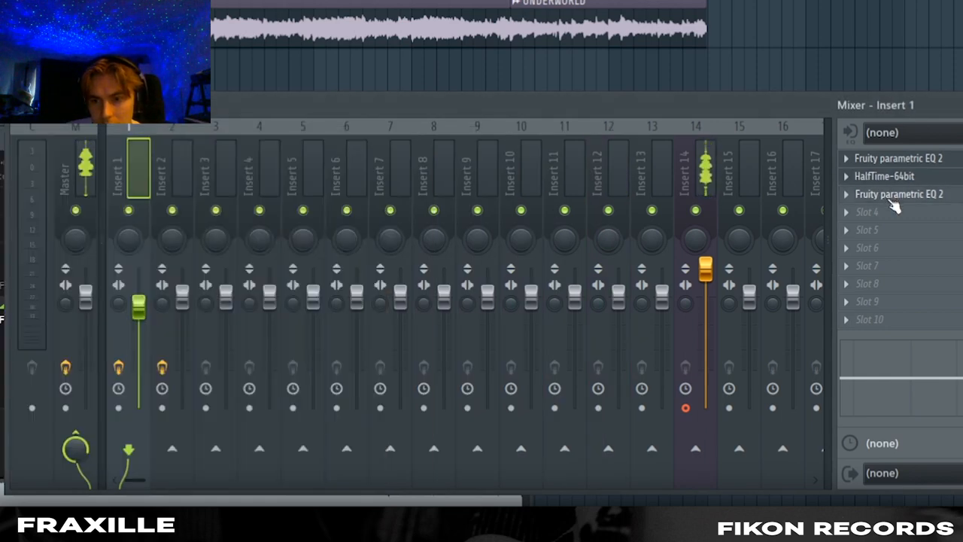
click(898, 194)
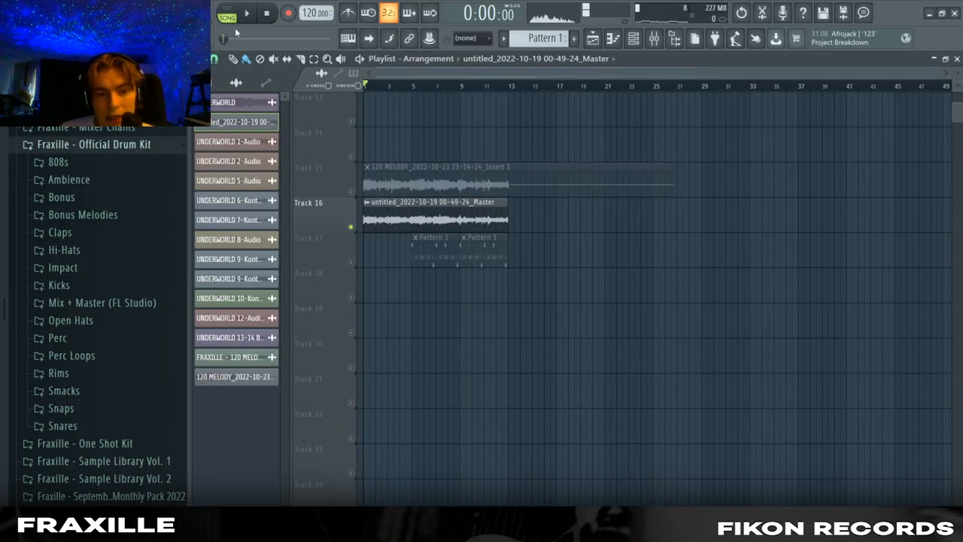
Step: Start opening the second melody project with its Kontakt, clap and hi-hat channel rack
click(247, 12)
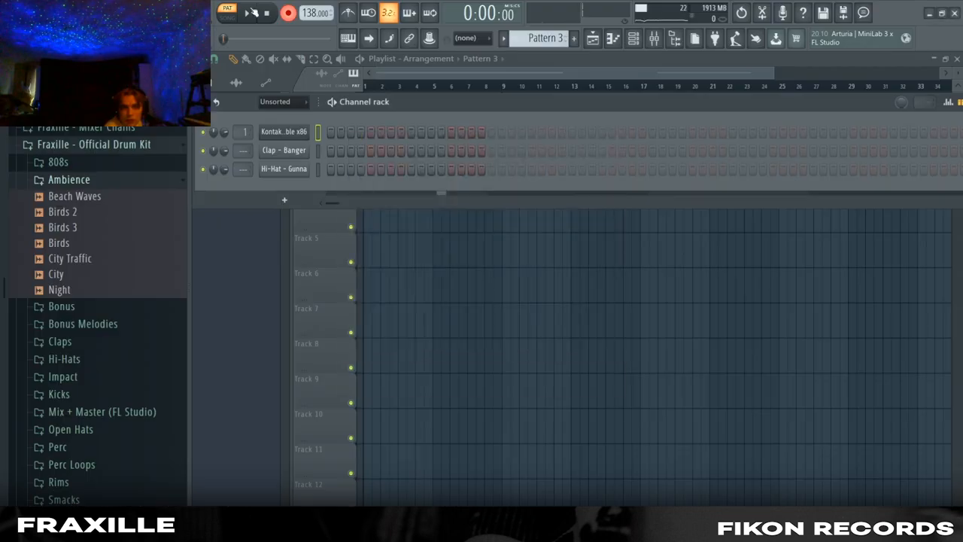
Step: View the Kontakt channel's multi-bar chord notes in the Piano Roll
click(250, 13)
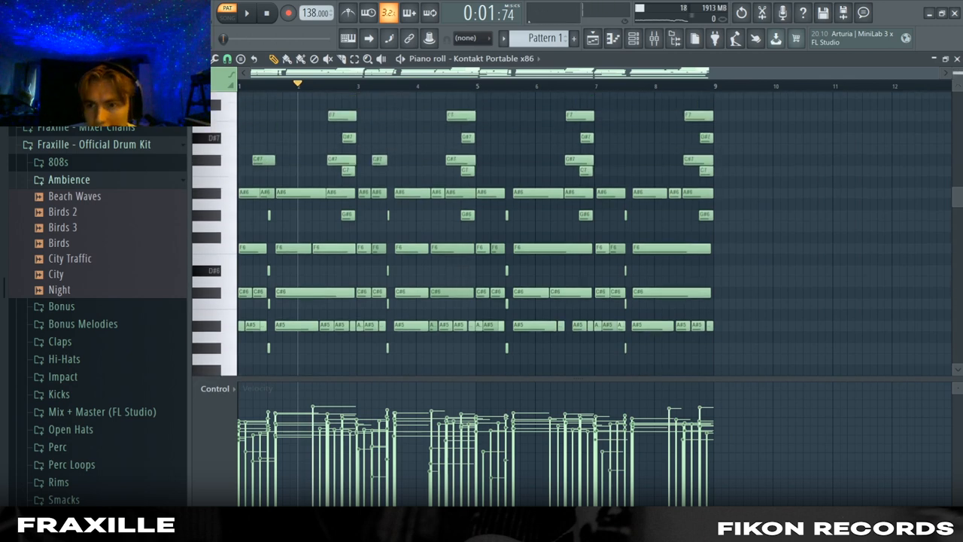
scroll(down, 3)
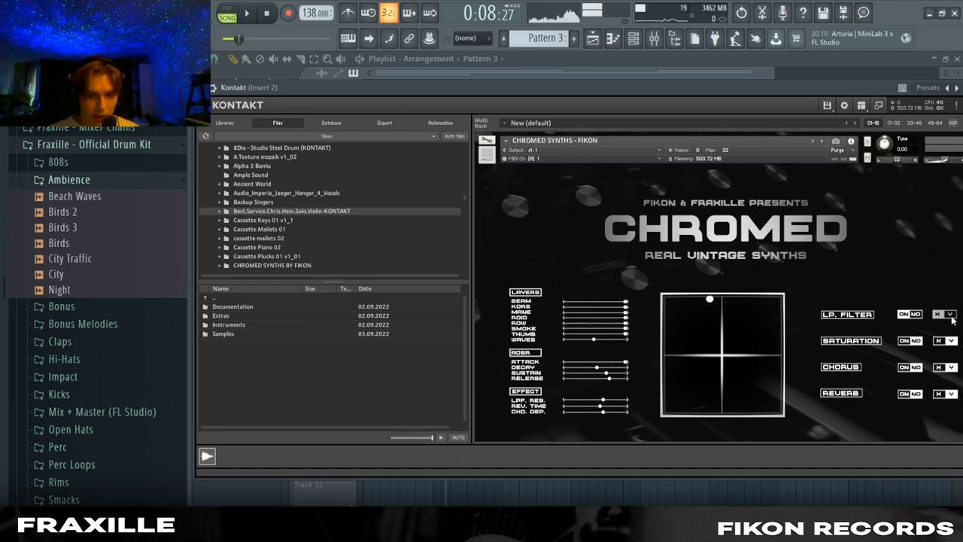
Step: Drag the Chromed XY pad point down to darken the blend, then bring up Kontakt #2 for Pattern 5
drag(709, 298, 709, 377)
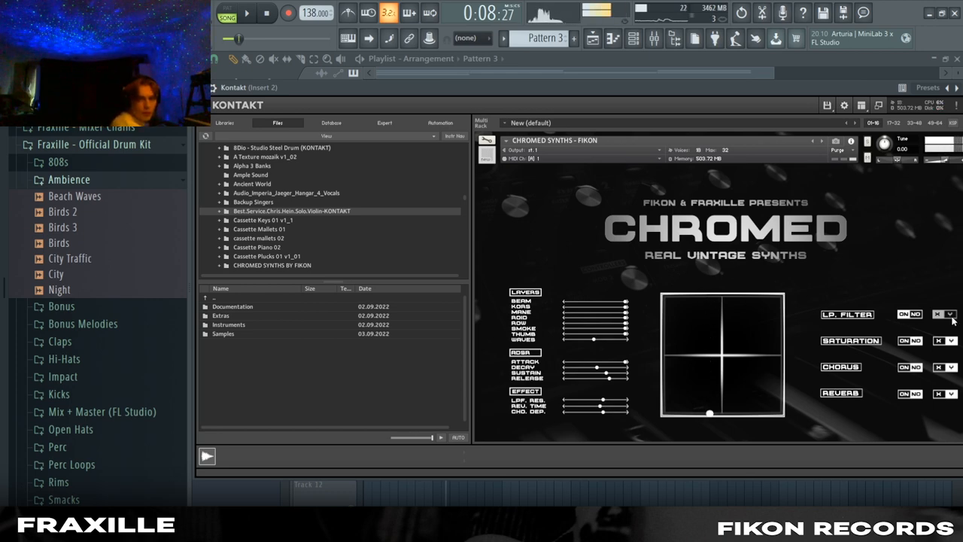
click(289, 12)
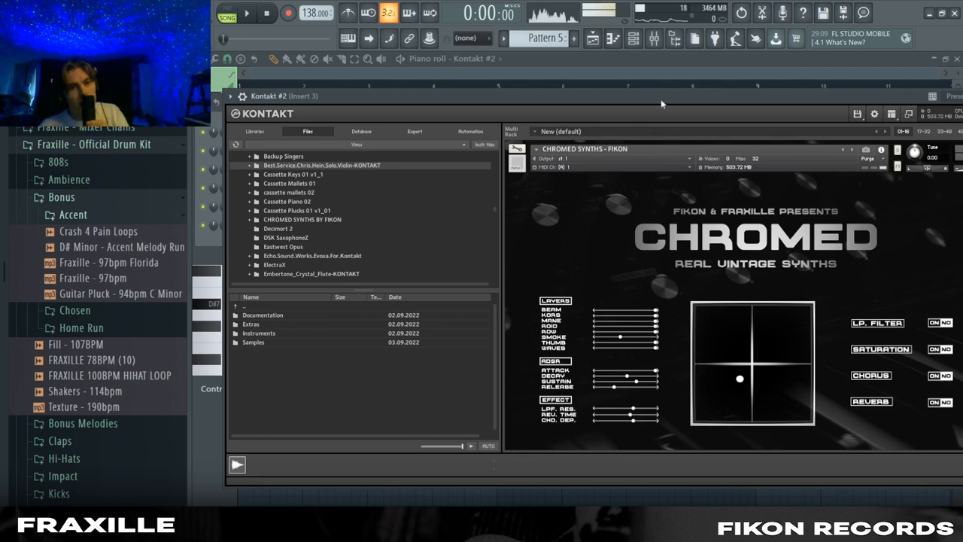
Step: Return to the Playlist to hear the second melody's Patterns 1-7 arrangement play back
click(247, 12)
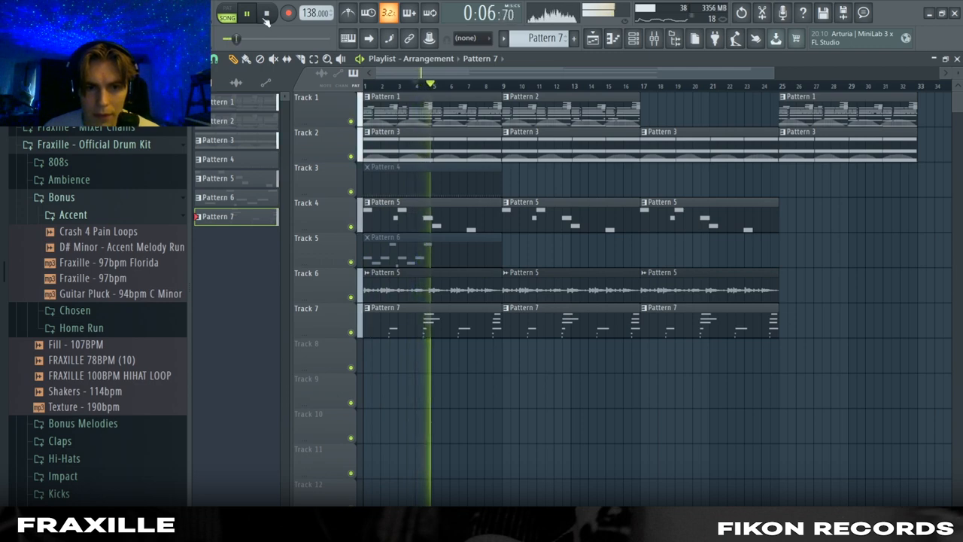
Step: Add Pattern 8 on Track 8 and Pattern 9 on Track 9 of the arrangement
click(247, 12)
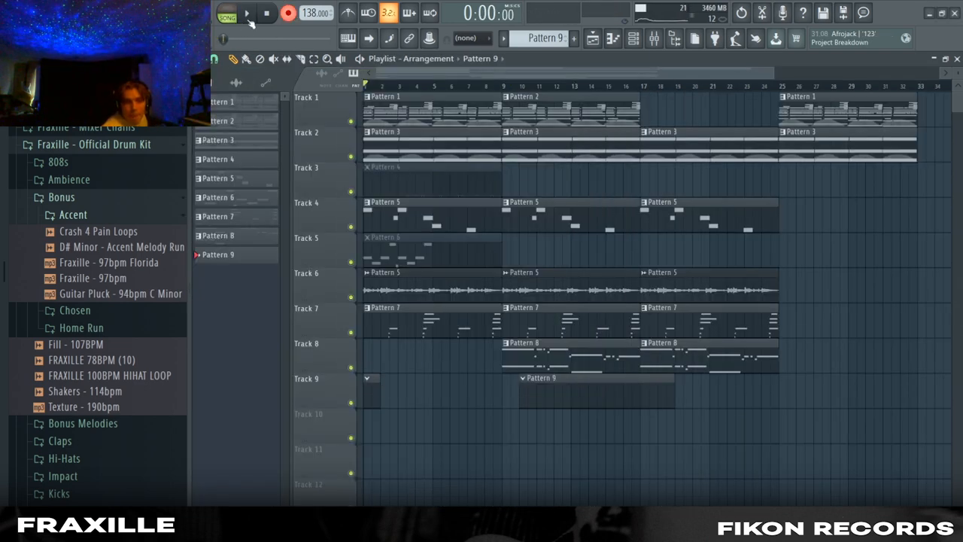
click(246, 12)
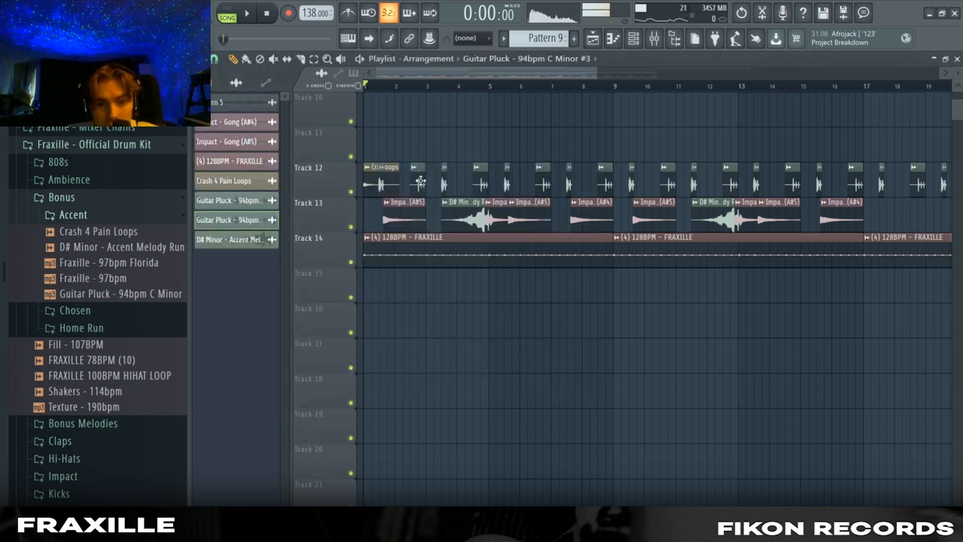
mouse_move(684, 382)
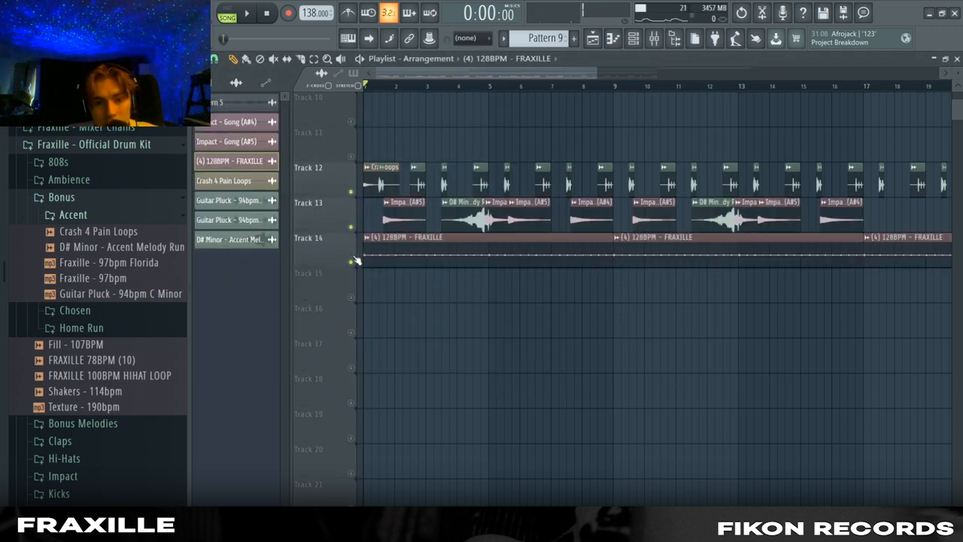
Step: Bring the accent tracks with impacts, minor runs and the 128BPM FRAXILLE loop into view
click(246, 12)
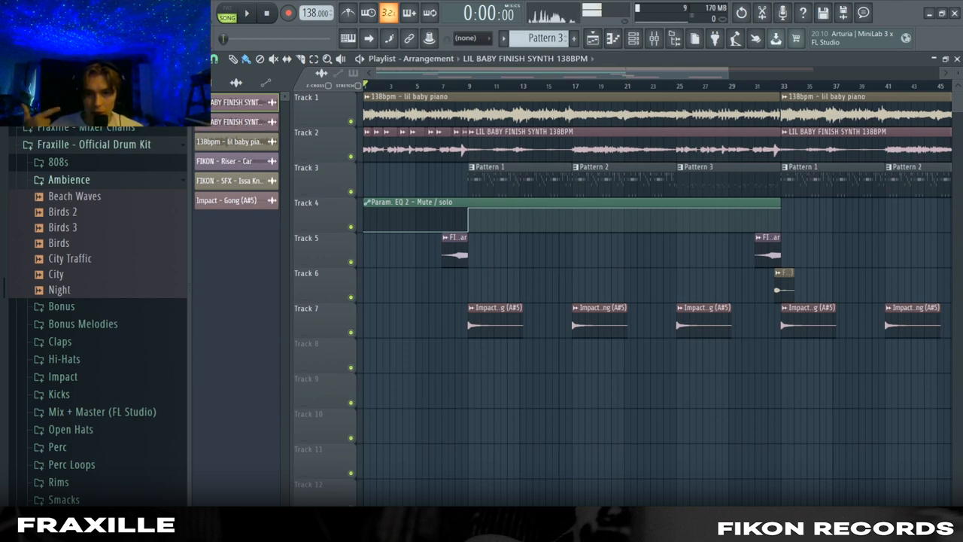
mouse_move(487, 378)
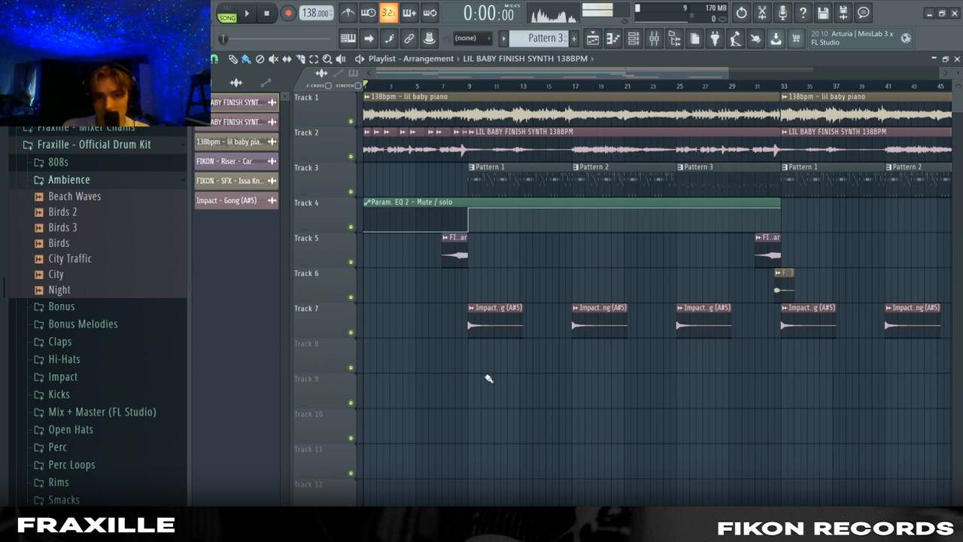